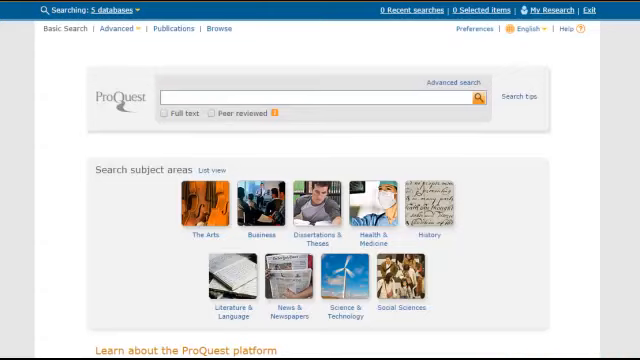
# Step: Run a basic search for "tree frog", returning 92,459 results
pyautogui.scroll(-3)
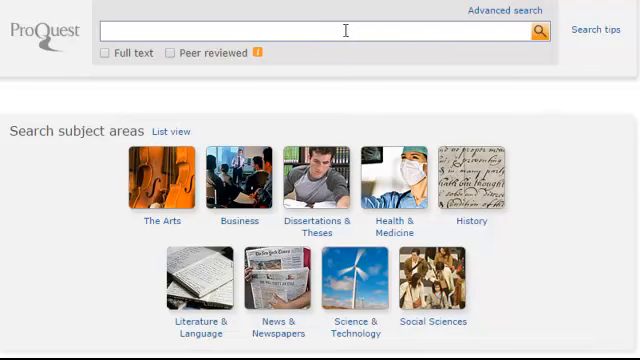
pyautogui.moveTo(568, 138)
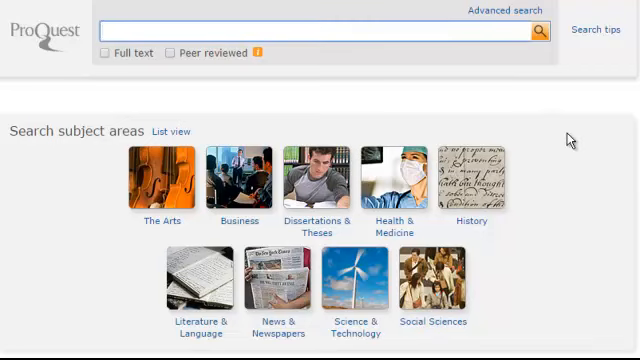
pyautogui.write('tree frog')
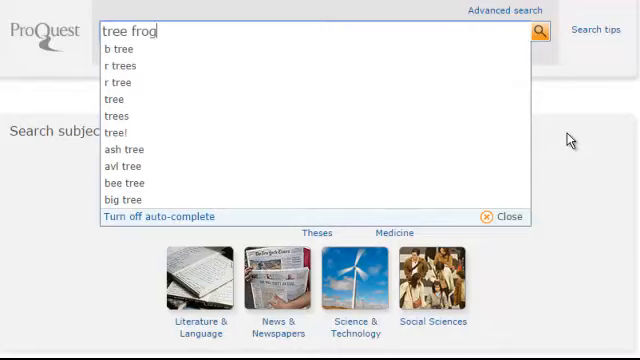
pyautogui.click(543, 32)
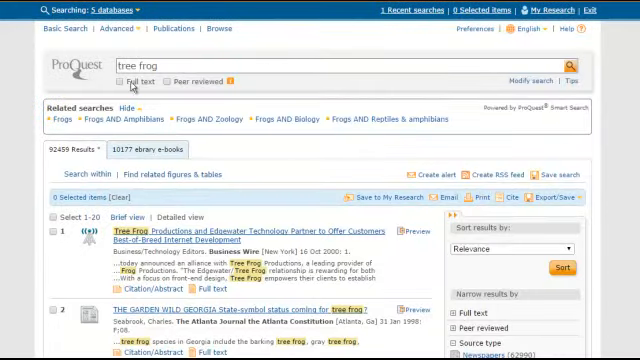
# Step: Limit the tree frog results to Full text and Peer reviewed, cutting them to 8,487
pyautogui.click(119, 79)
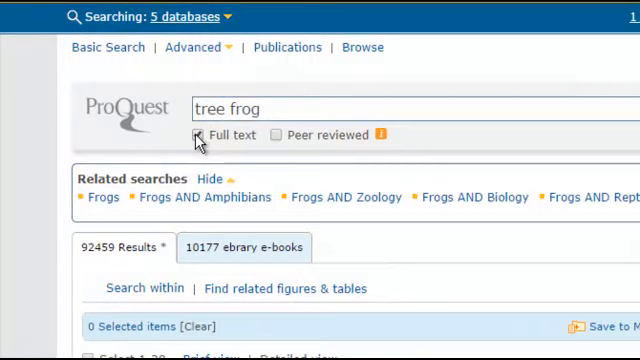
pyautogui.click(195, 135)
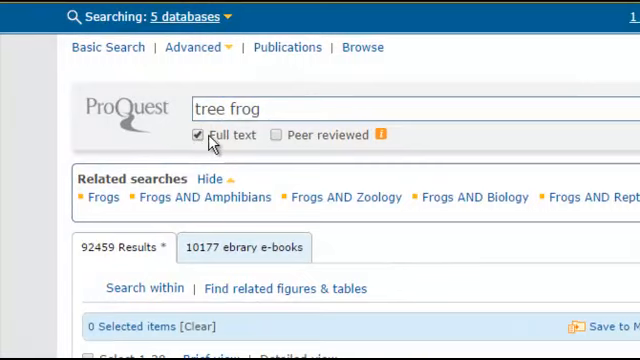
pyautogui.click(276, 134)
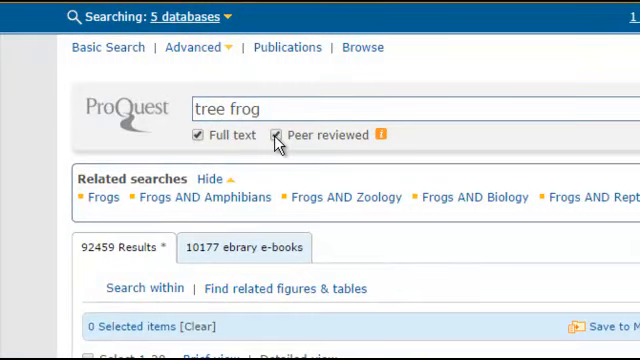
pyautogui.click(276, 134)
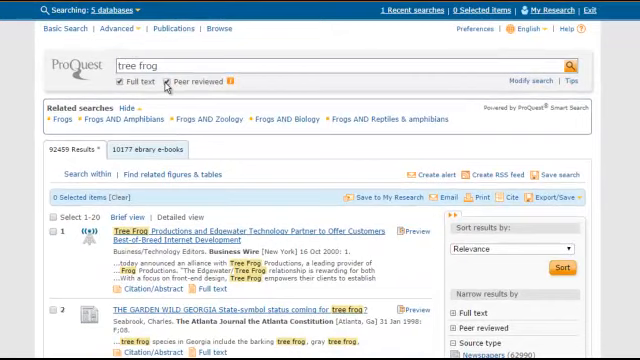
pyautogui.moveTo(551, 81)
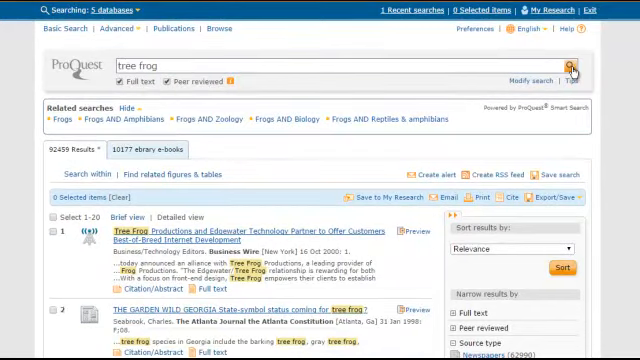
pyautogui.click(573, 63)
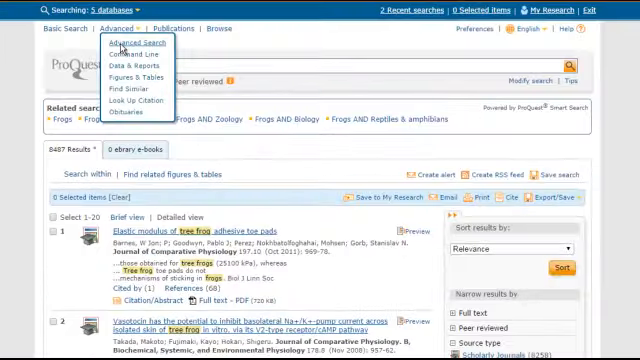
# Step: Start an Advanced Search with "tree frog" in the first search row
pyautogui.click(136, 44)
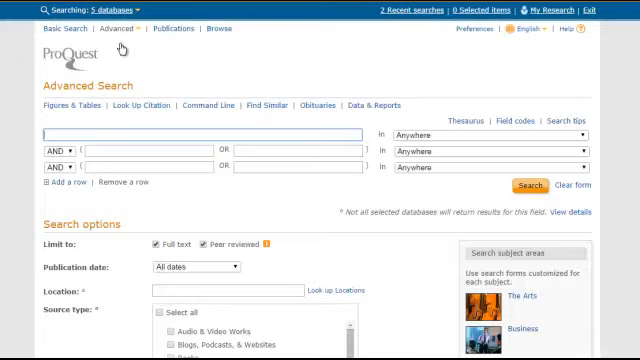
pyautogui.scroll(-3)
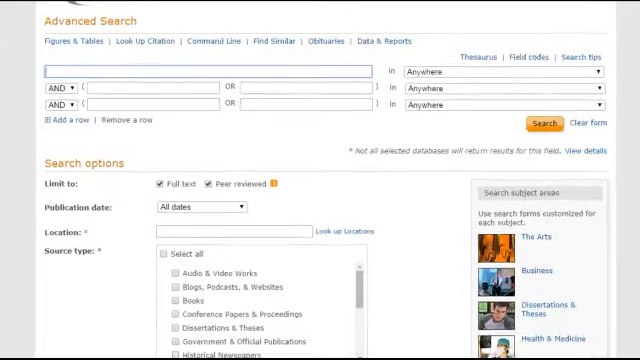
pyautogui.write('tree')
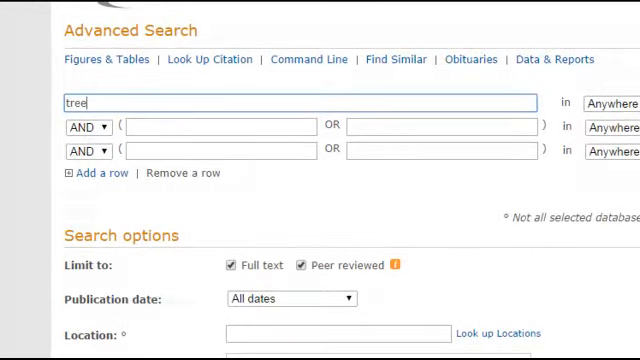
pyautogui.write('frog')
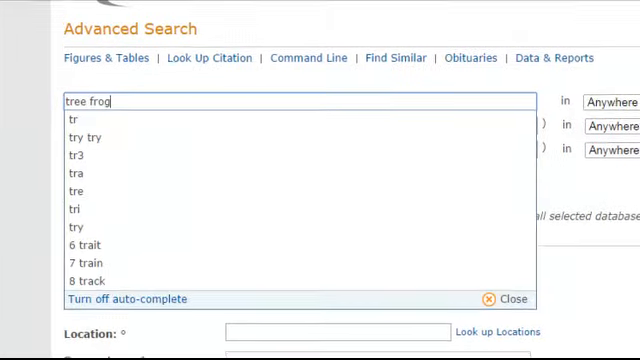
# Step: Restrict Publication date to the last 12 months and begin the location limit
pyautogui.scroll(-3)
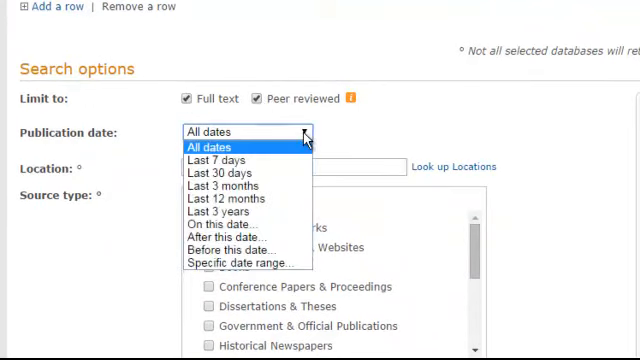
pyautogui.moveTo(230, 198)
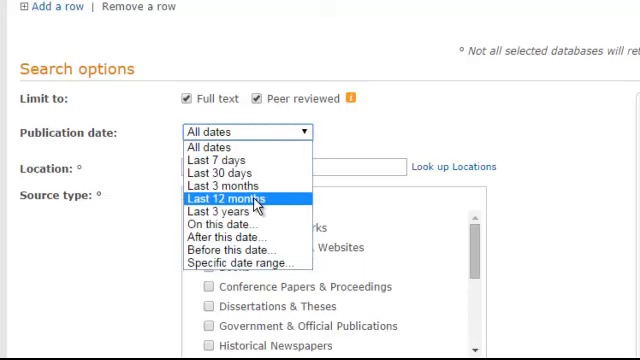
pyautogui.click(224, 199)
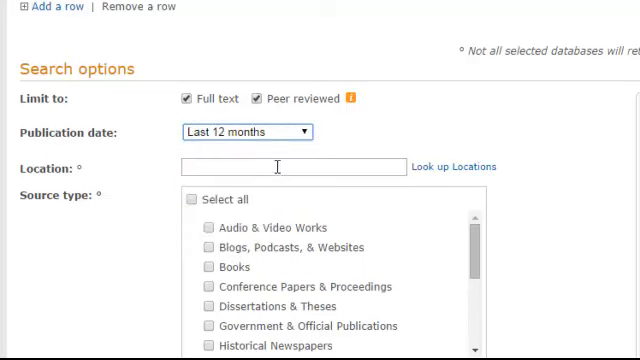
pyautogui.click(293, 166)
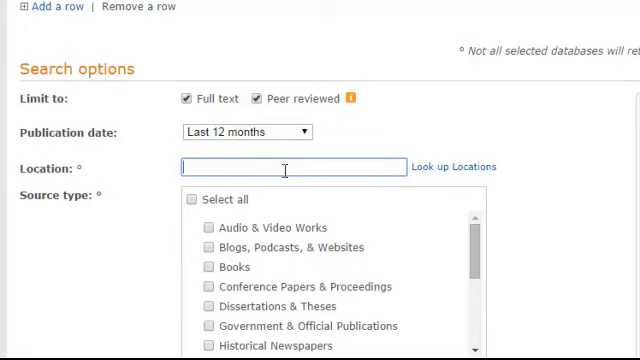
# Step: Limit Source type to Scholarly Journals with all document types selected
pyautogui.scroll(-3)
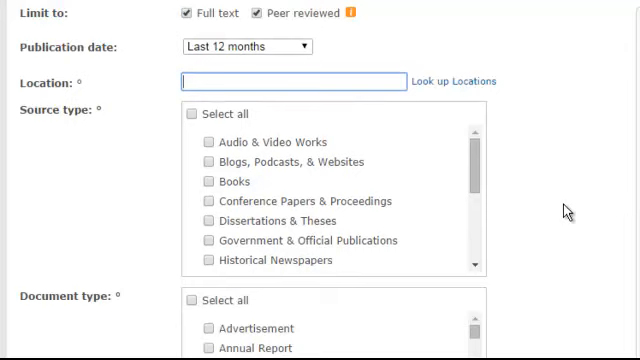
pyautogui.scroll(-3)
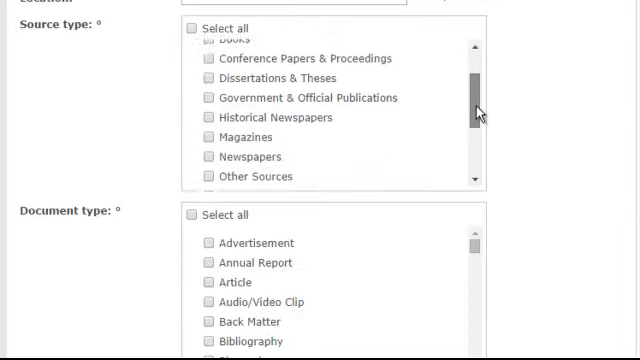
pyautogui.scroll(-3)
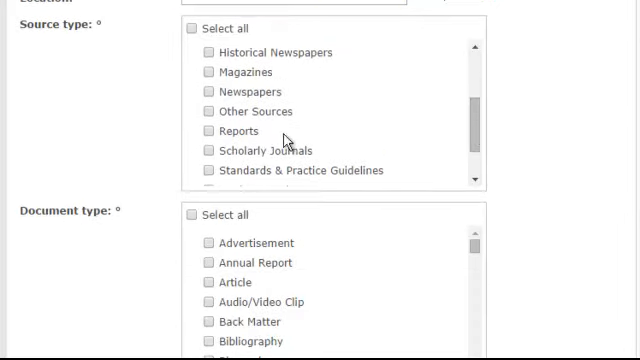
pyautogui.click(201, 150)
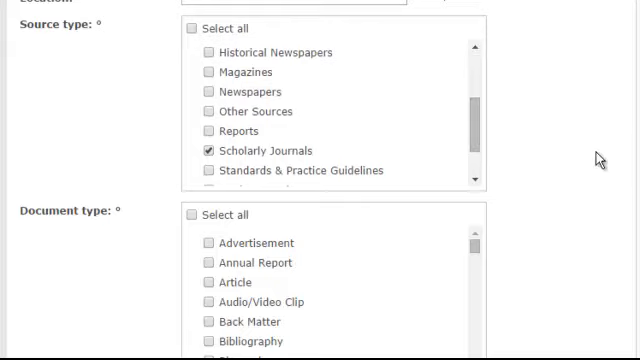
pyautogui.scroll(-3)
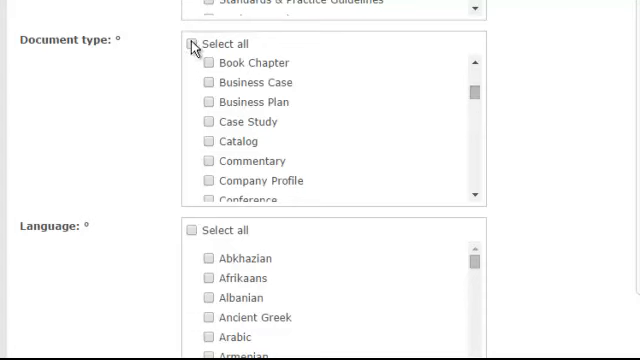
# Step: Restrict Language to English and run the advanced search, returning 534 results
pyautogui.scroll(-3)
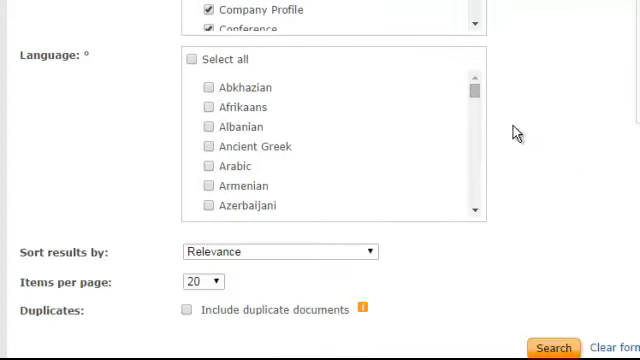
pyautogui.scroll(-3)
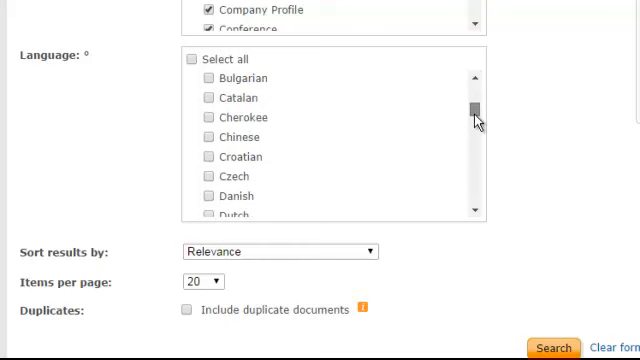
pyautogui.scroll(-3)
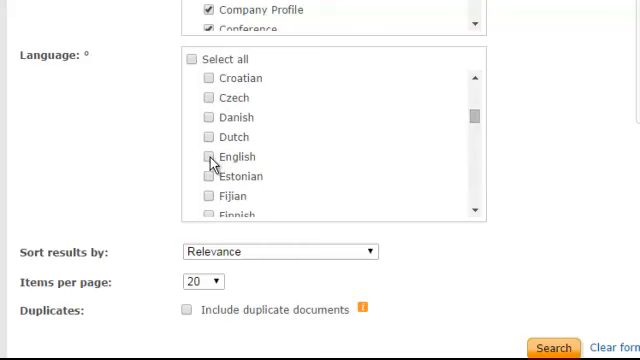
pyautogui.click(197, 156)
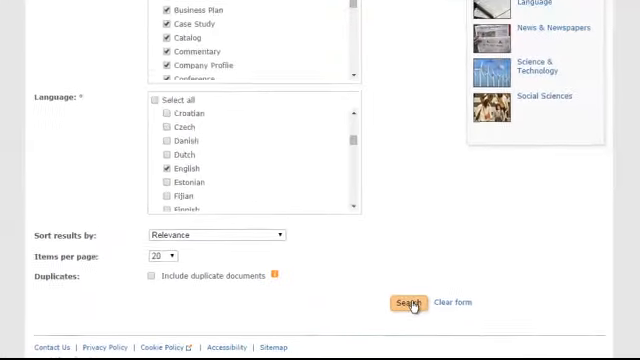
pyautogui.click(402, 302)
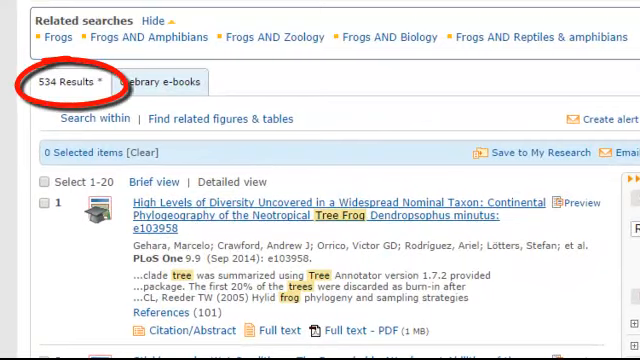
# Step: Narrow results to Document type Article and Location United States, leaving 17
pyautogui.scroll(-3)
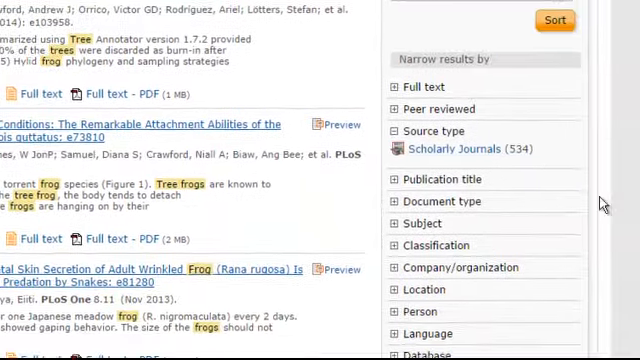
pyautogui.click(390, 190)
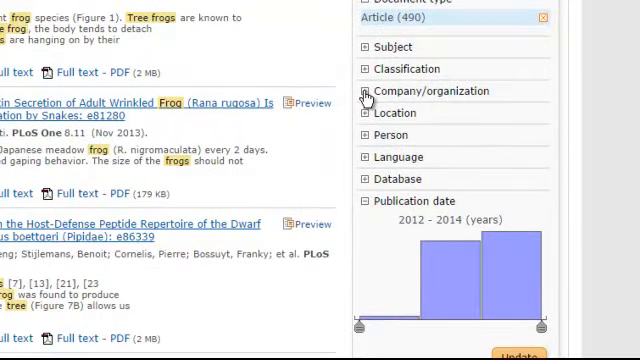
pyautogui.click(365, 91)
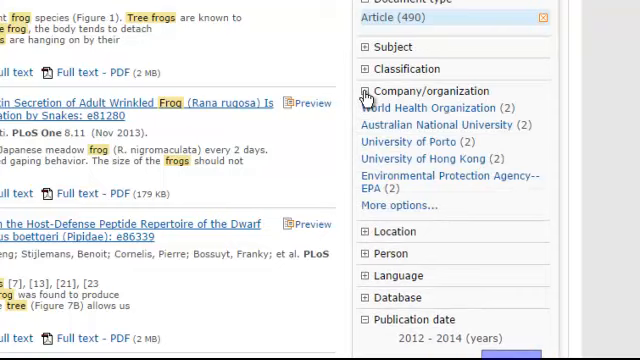
pyautogui.click(370, 91)
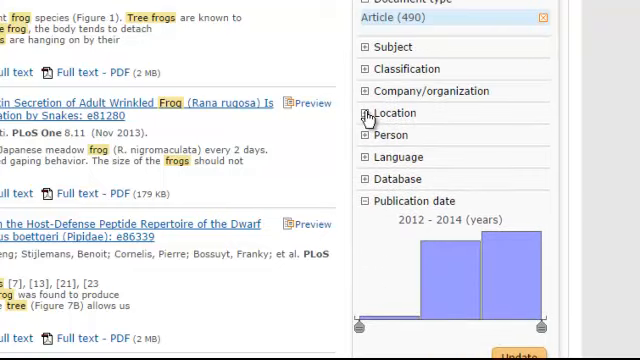
pyautogui.click(366, 112)
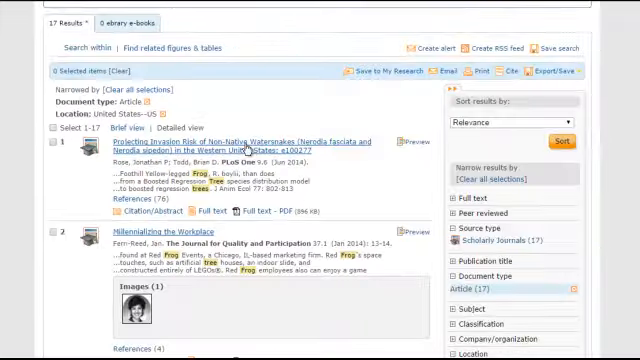
# Step: Open 'Projecting Invasion Risk of Non-Native Watersnakes' and read through its abstract
pyautogui.click(230, 146)
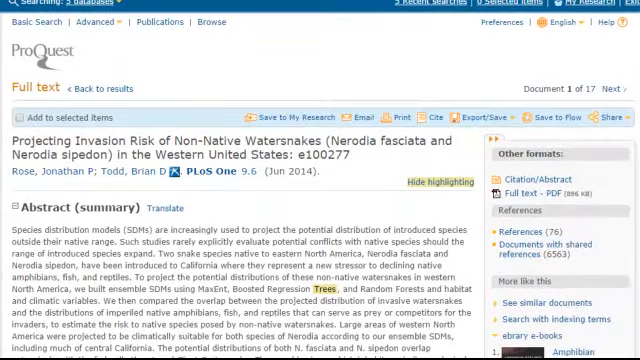
pyautogui.scroll(-3)
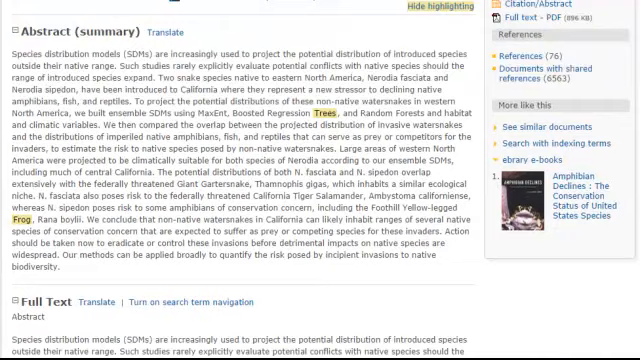
pyautogui.scroll(-3)
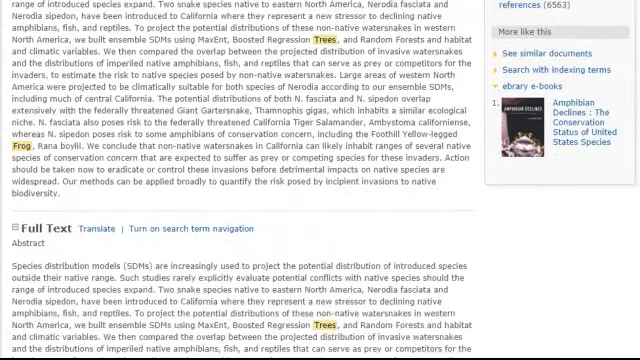
pyautogui.scroll(-3)
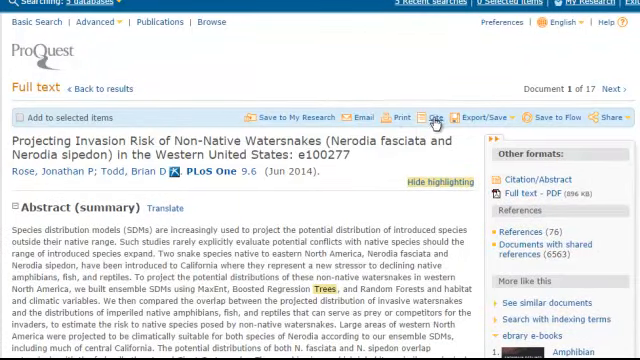
# Step: Generate an MLA 7th Edition citation in the Cite dialog and return to the article
pyautogui.click(435, 117)
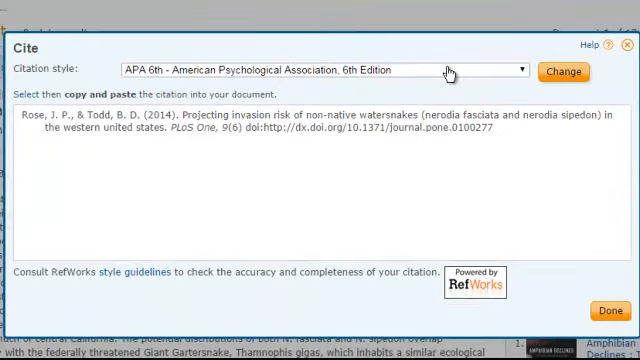
pyautogui.click(520, 69)
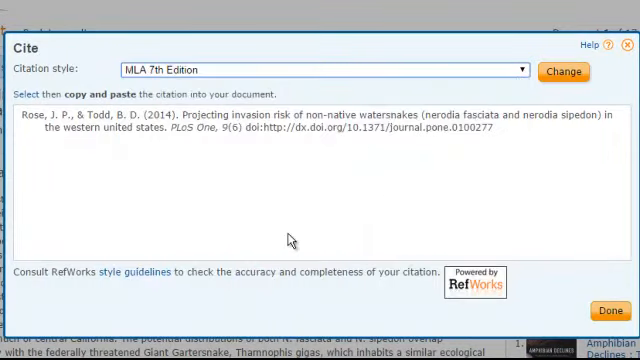
pyautogui.moveTo(8, 128)
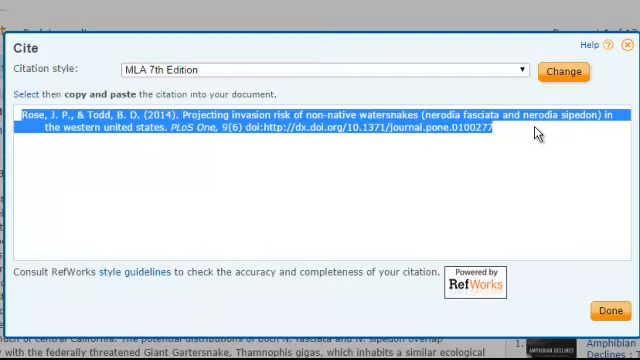
pyautogui.moveTo(598, 304)
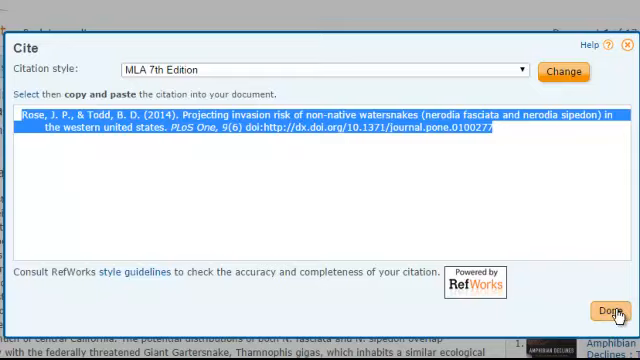
pyautogui.click(603, 306)
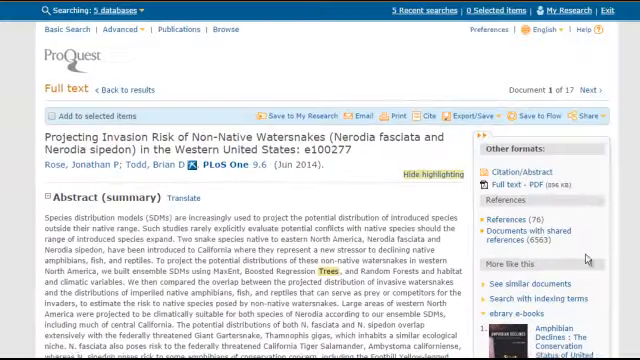